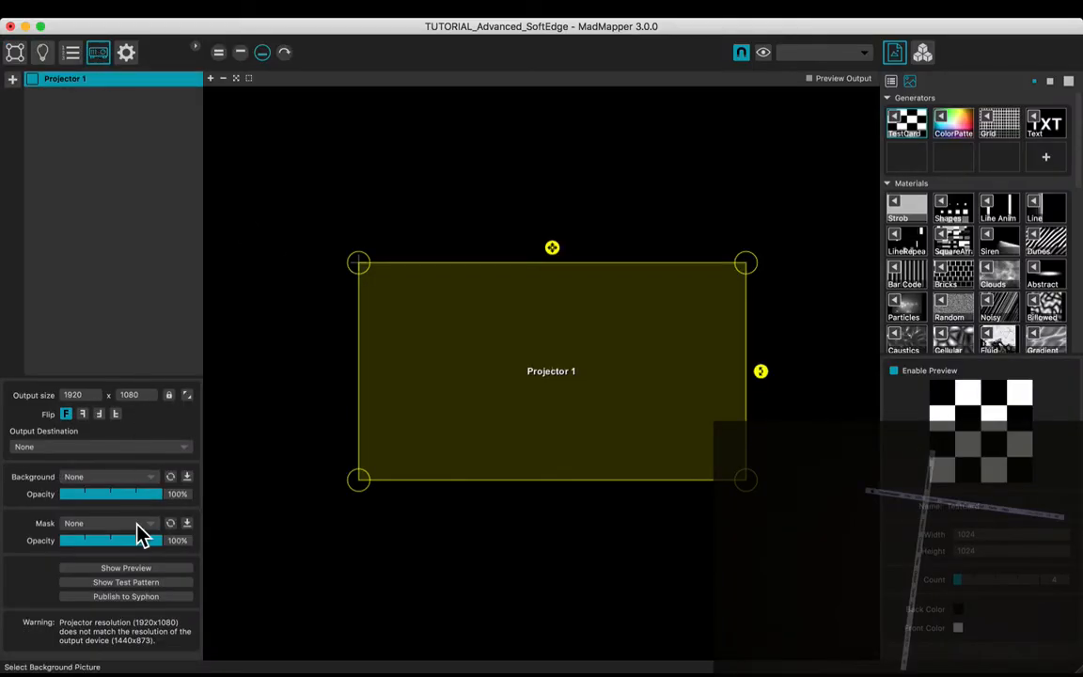
- Route Projector 1 to the Acer K11 display at 800 x 600 with its test pattern on
left_click(98, 445)
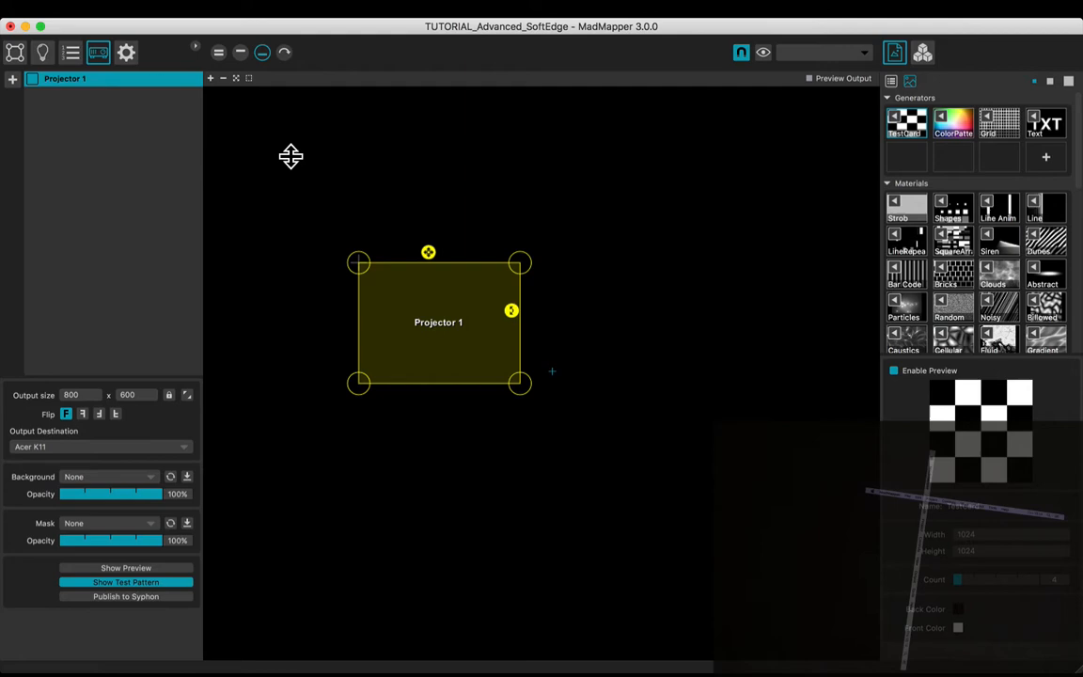
left_click(338, 8)
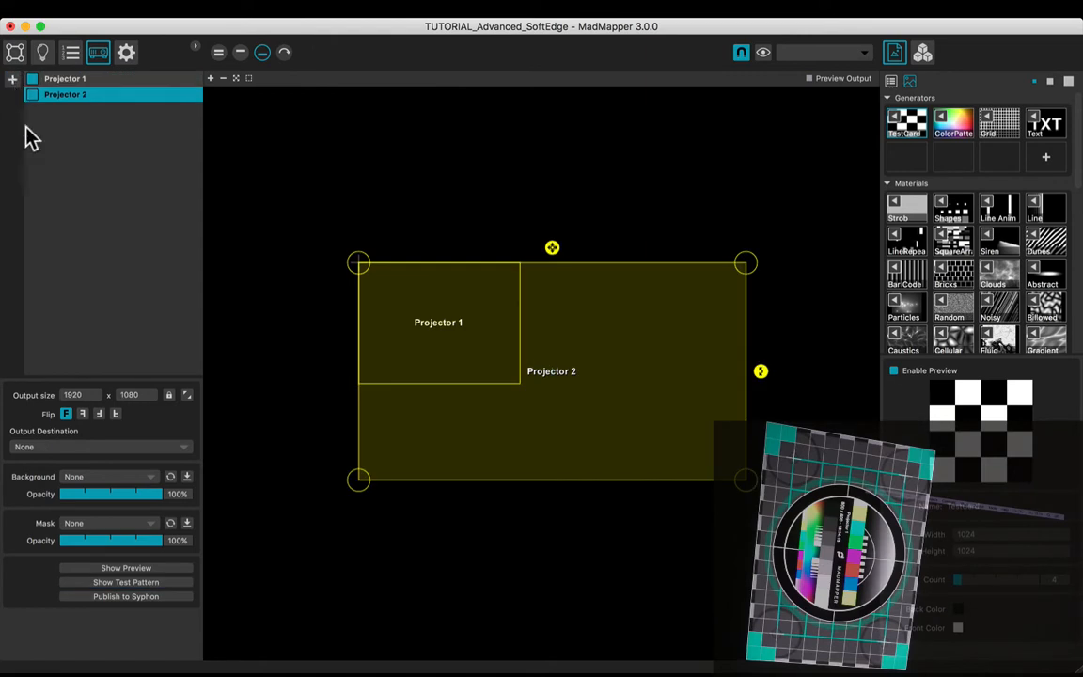
- Send Projector 2 to the second Acer K11, matching its 800 x 600 output size
left_click(99, 447)
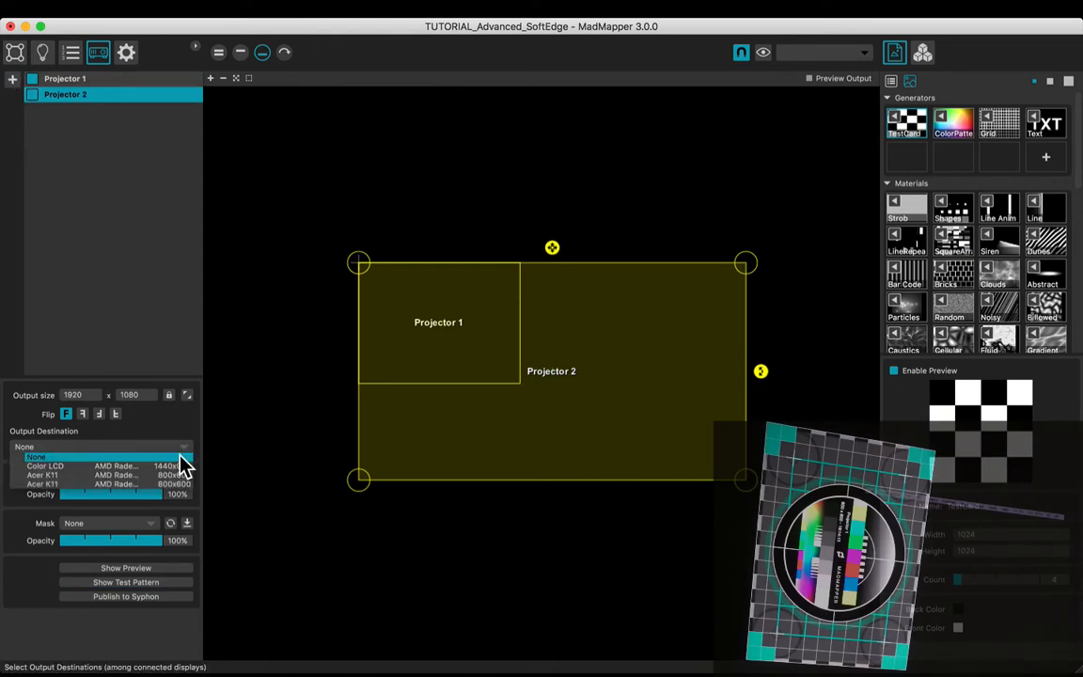
left_click(104, 483)
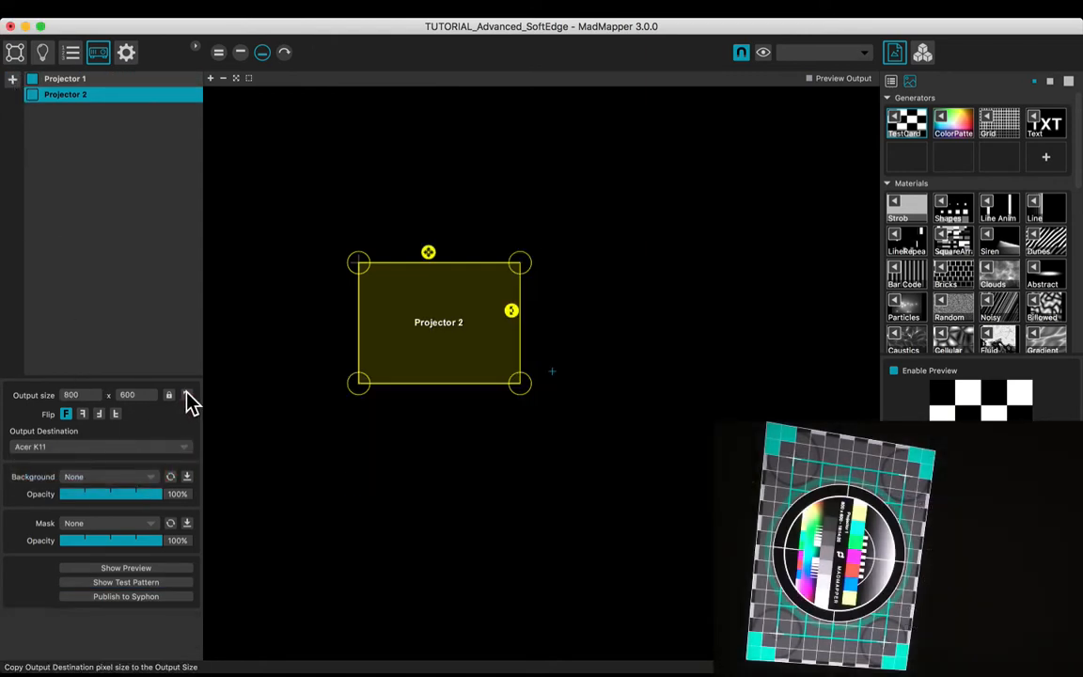
left_click(126, 582)
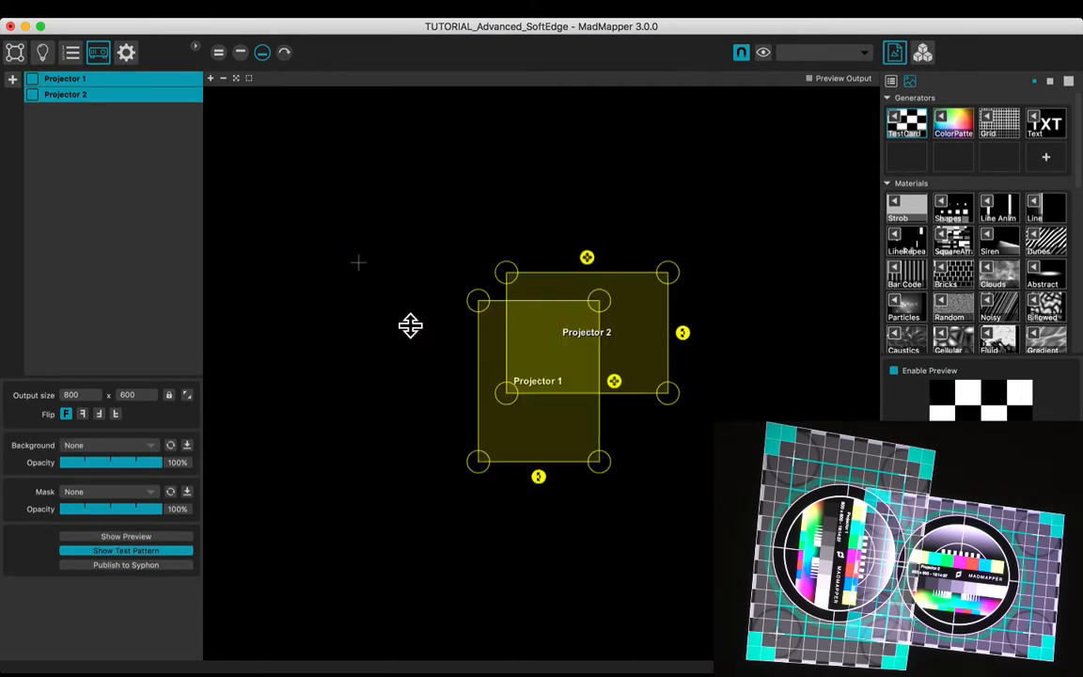
left_click(66, 94)
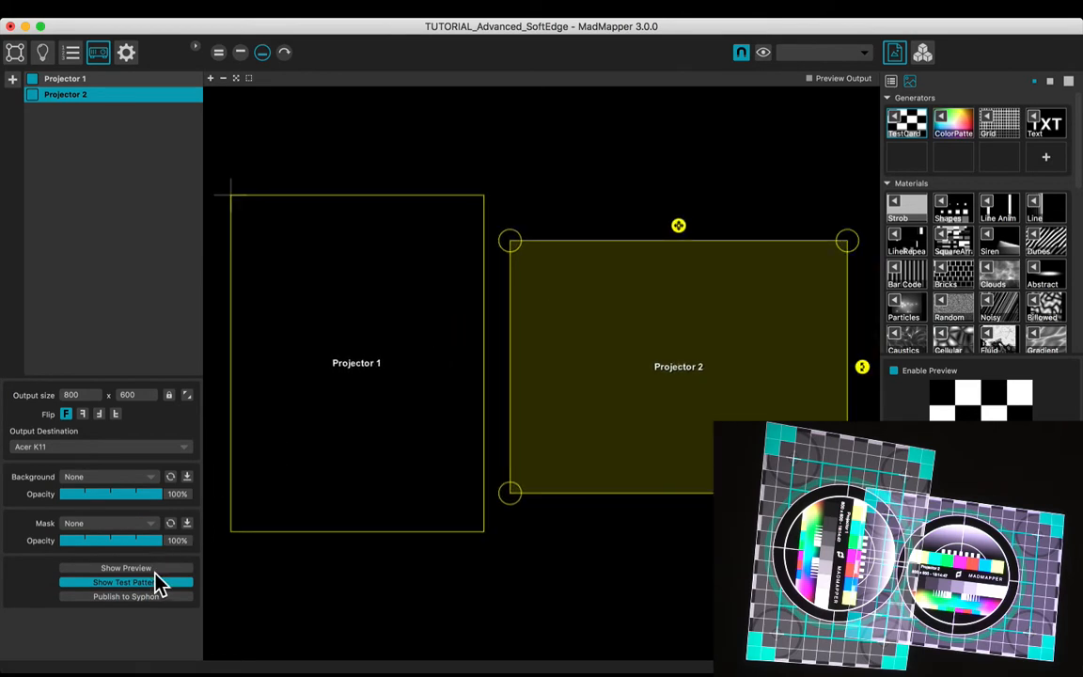
- Turn off the test patterns on Projector 2 and Projector 1
left_click(64, 78)
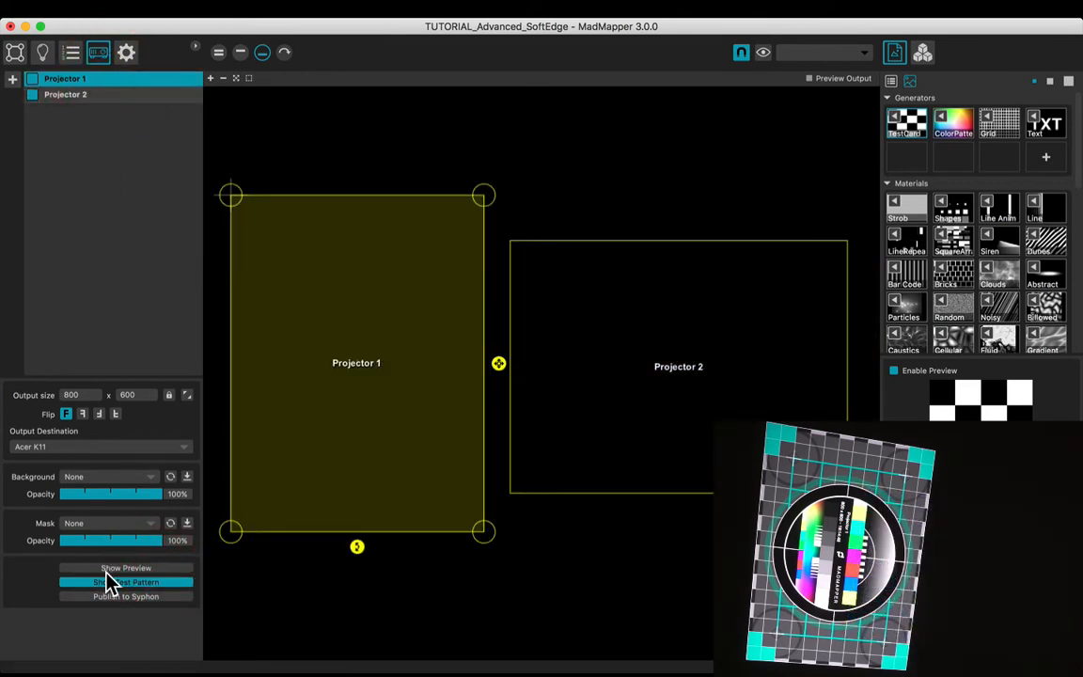
left_click(125, 581)
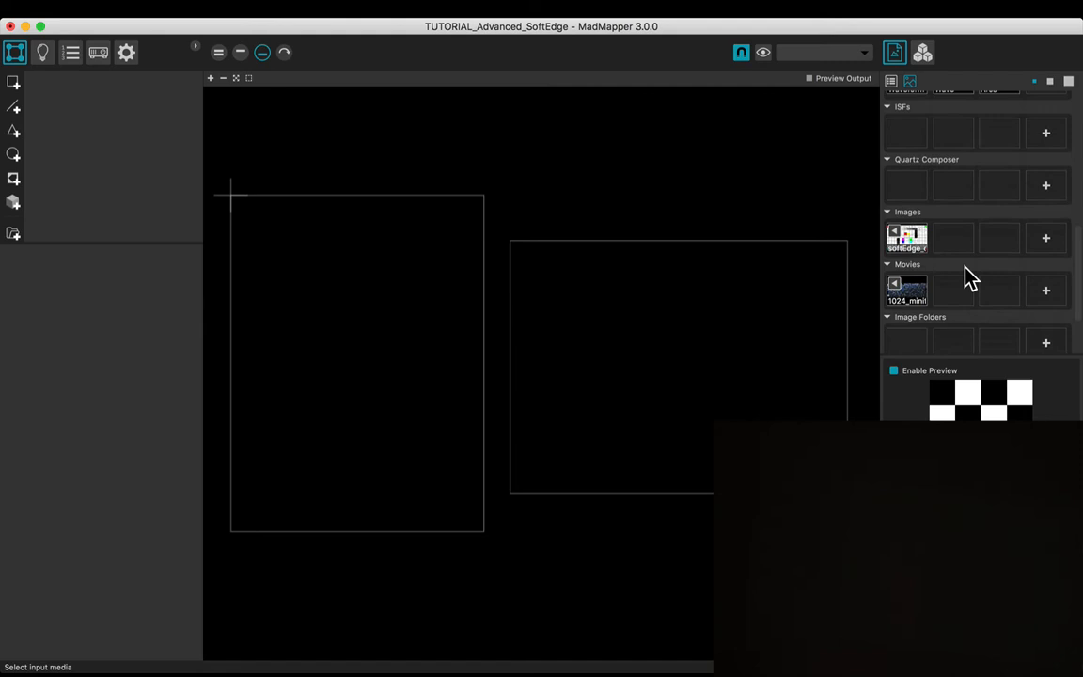
- Add the softEdge calibration card as a surface and pin Quad 1's corners onto its projection
left_click_drag(906, 238, 433, 352)
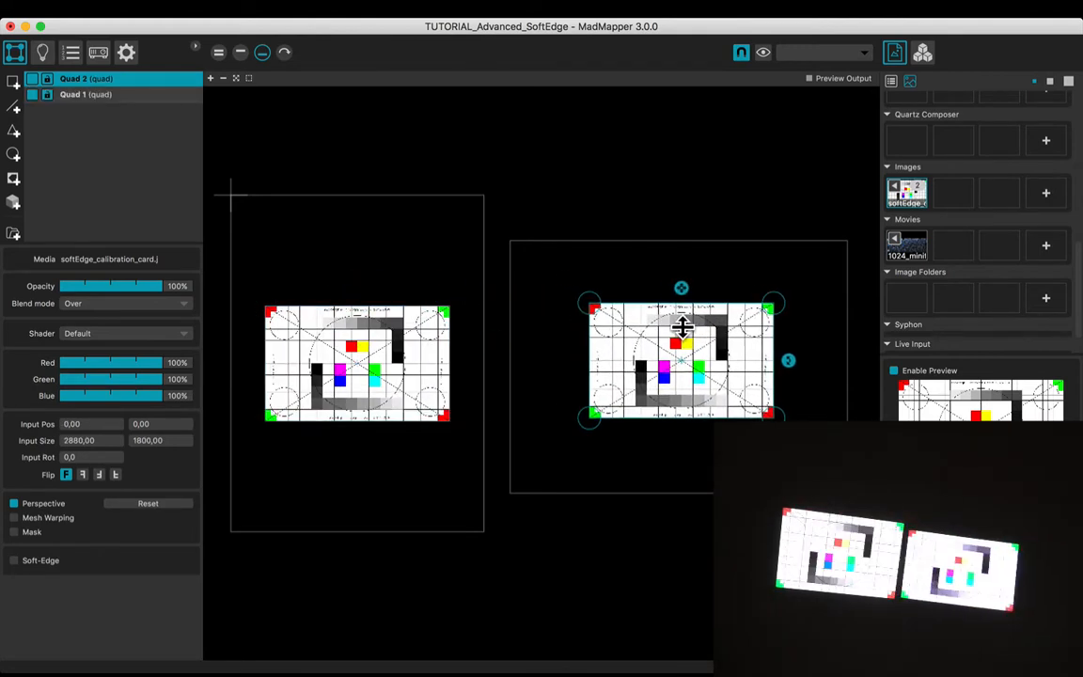
left_click(86, 94)
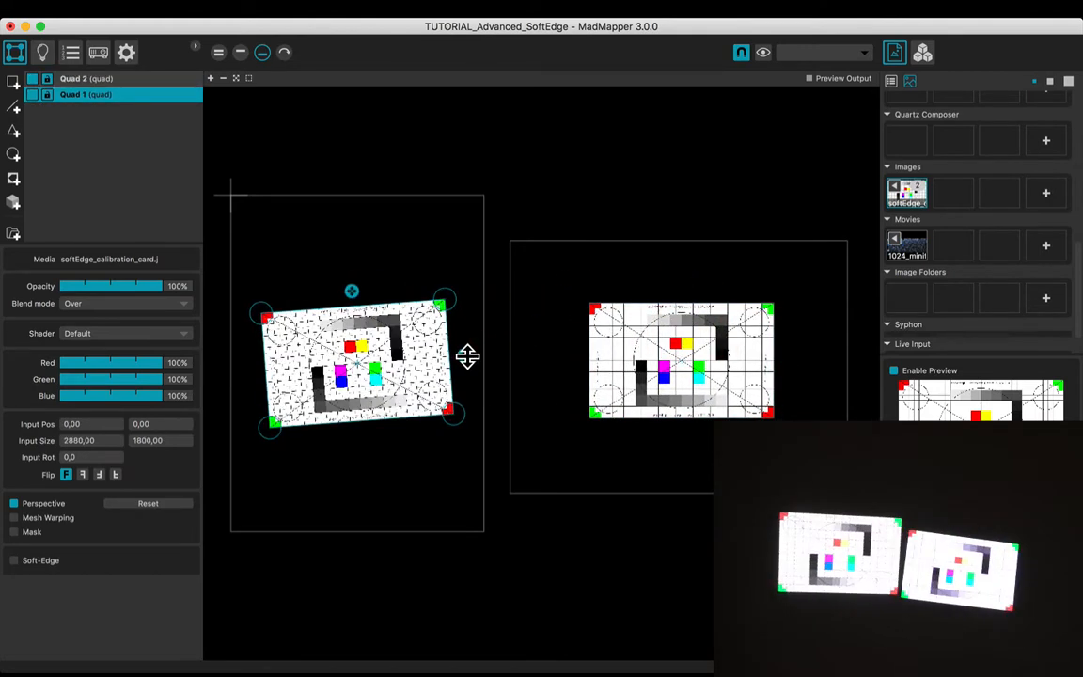
left_click_drag(444, 299, 447, 291)
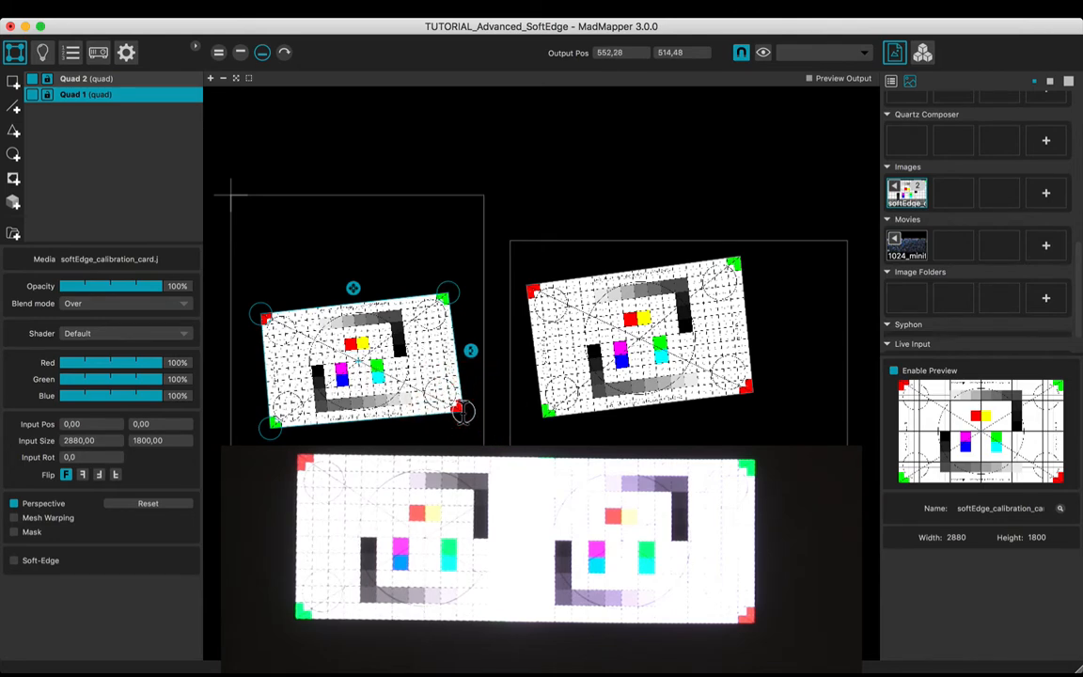
mouse_move(482, 366)
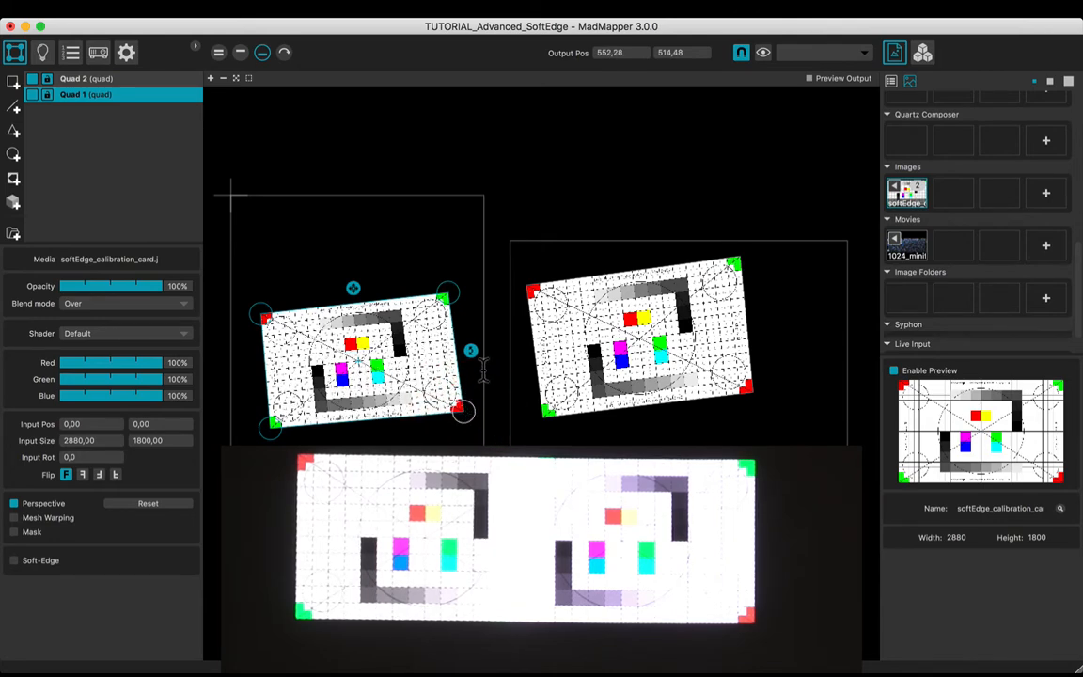
- In the Input view, crop Quad 1 to the card's left part and Quad 2 to its right
left_click(218, 52)
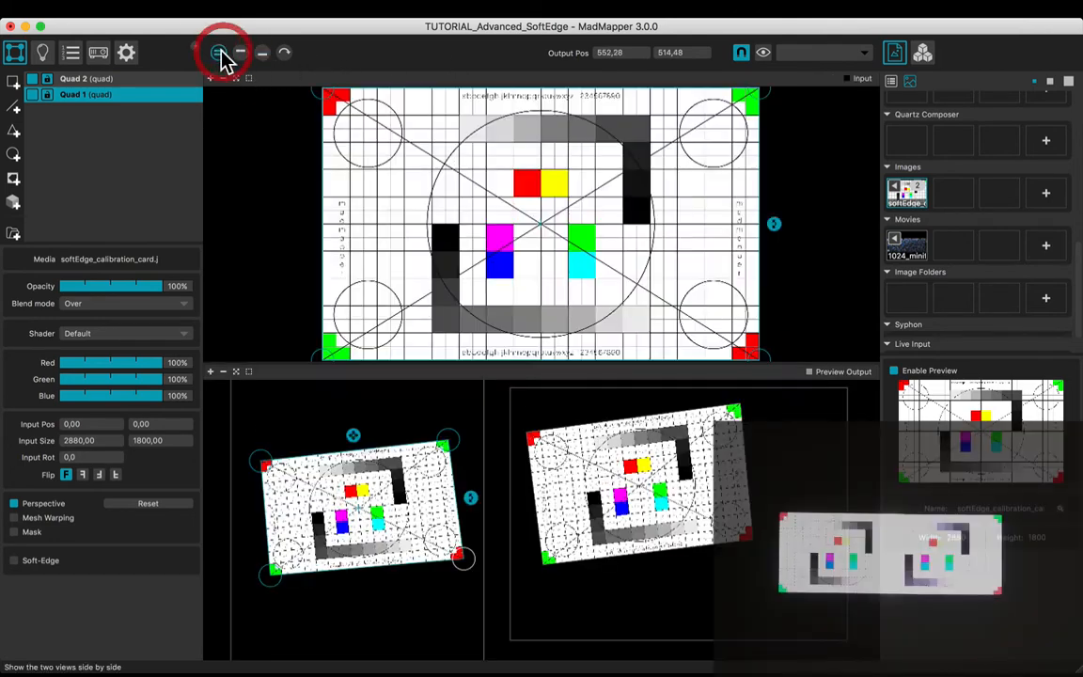
left_click(241, 53)
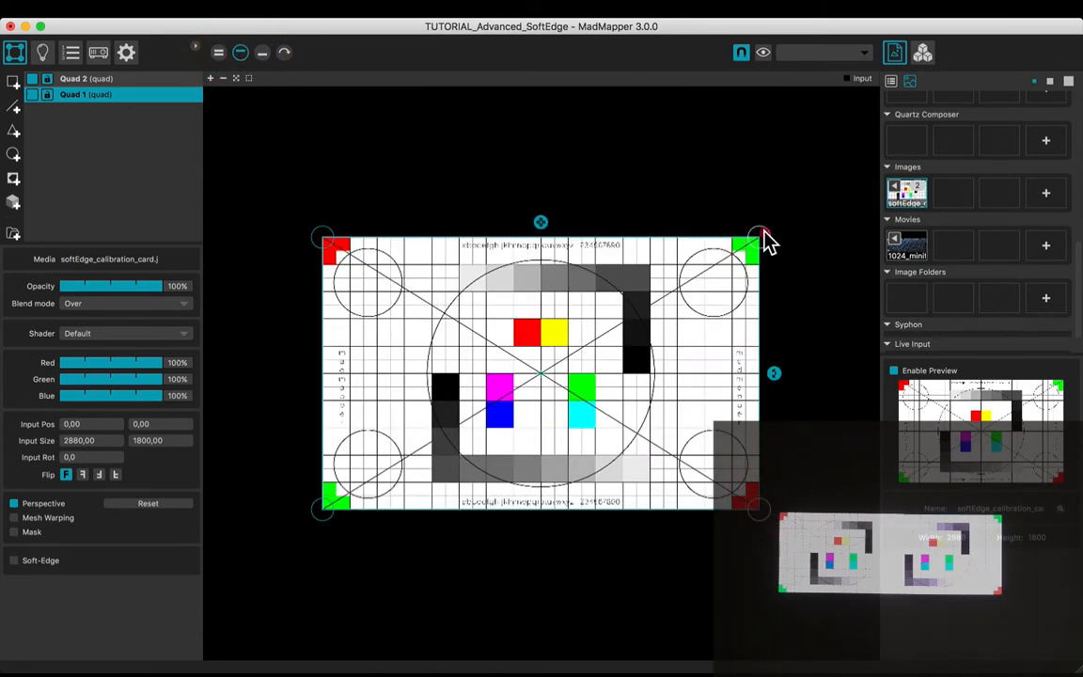
left_click_drag(761, 235, 658, 232)
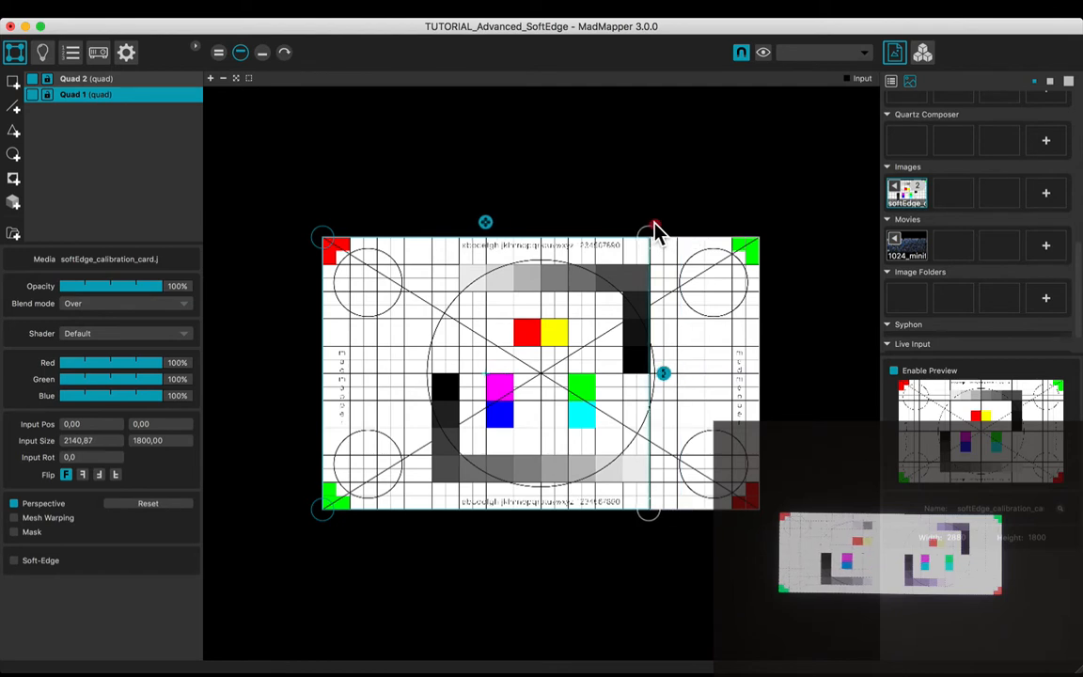
left_click_drag(653, 230, 568, 235)
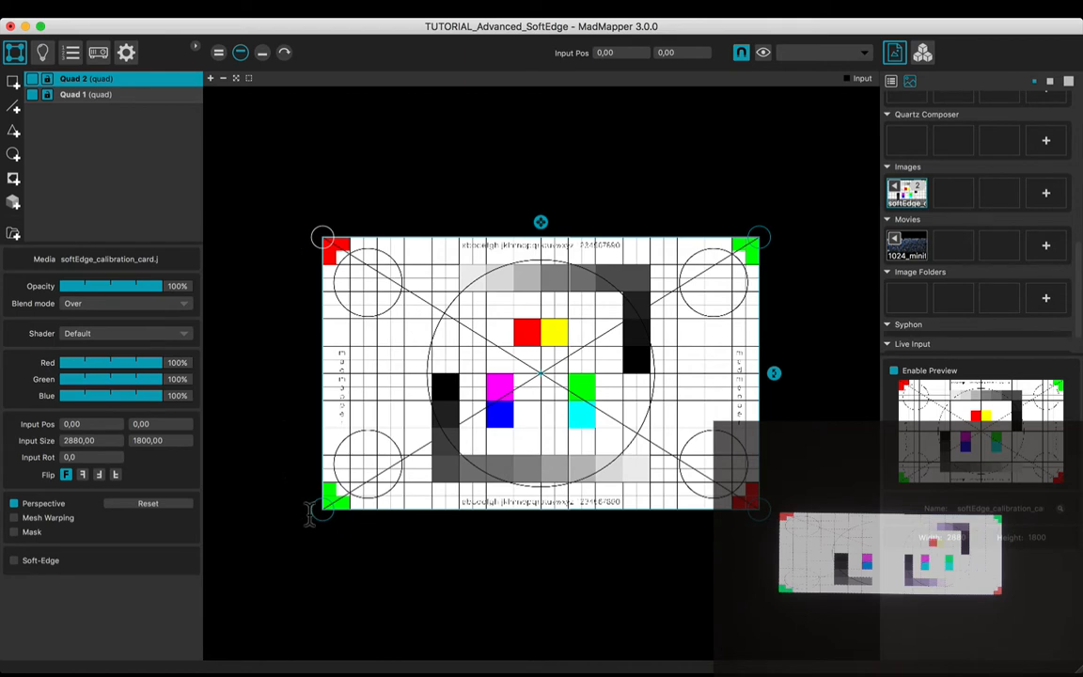
left_click_drag(322, 236, 362, 233)
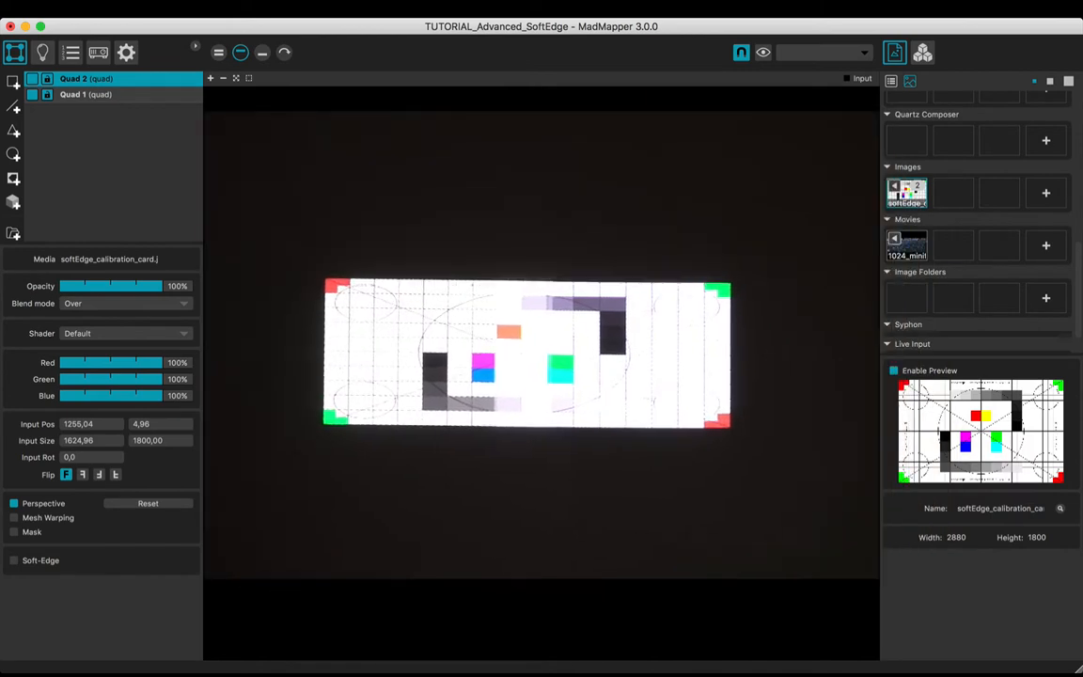
- Enable Soft-Edge on both quads and Auto Setup a 25% blend at 50% power
left_click(85, 94)
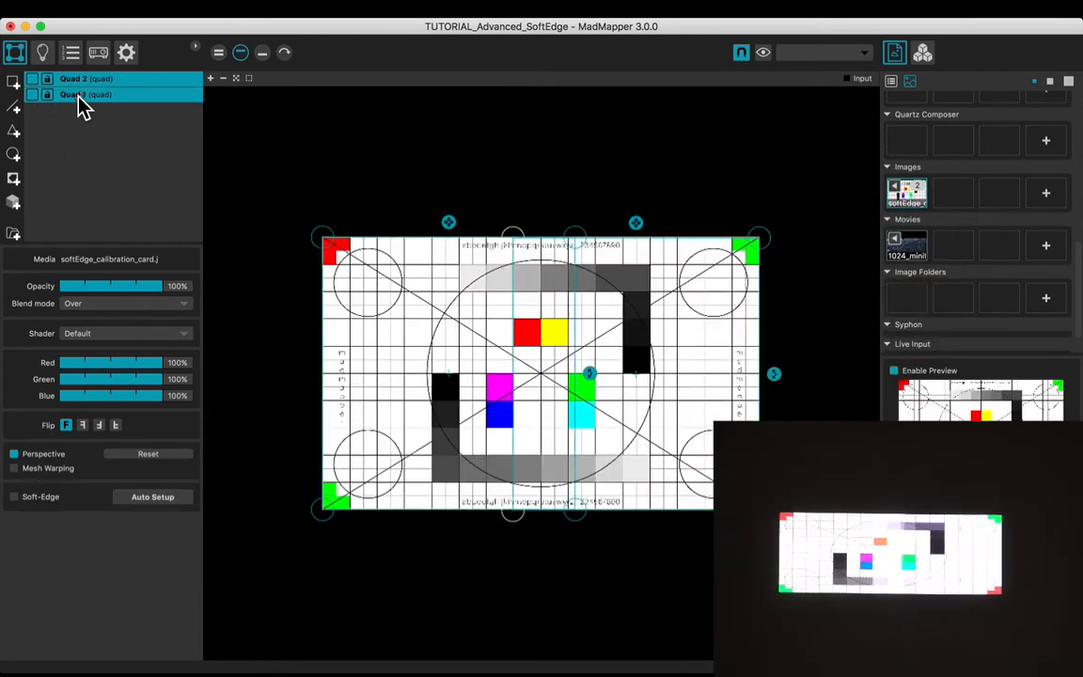
left_click(13, 496)
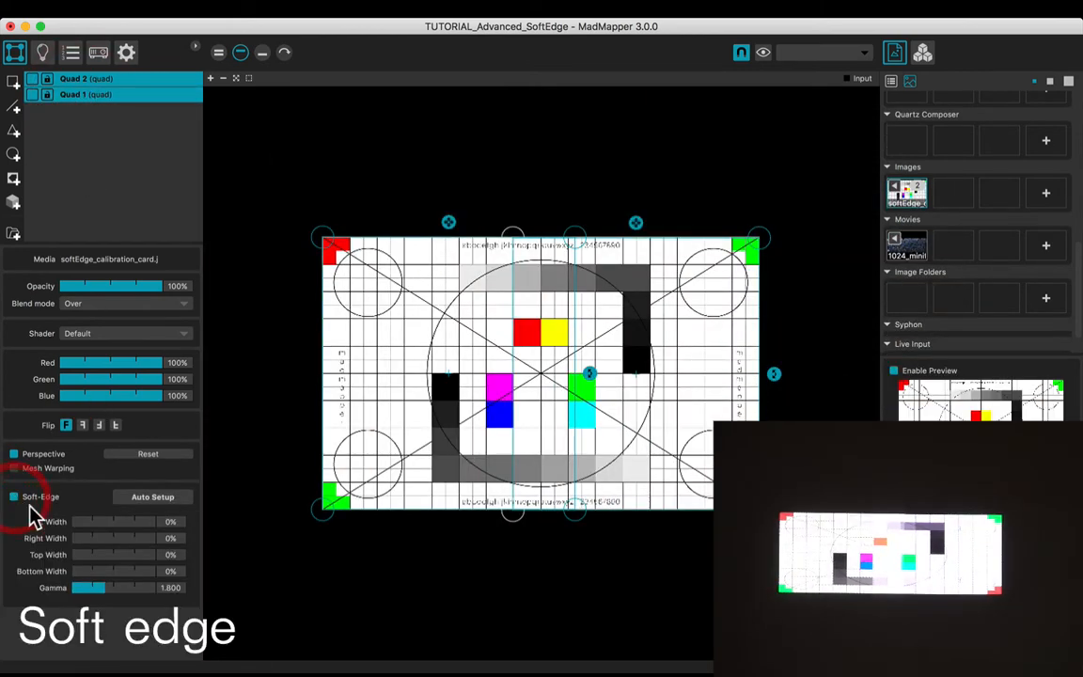
left_click(153, 497)
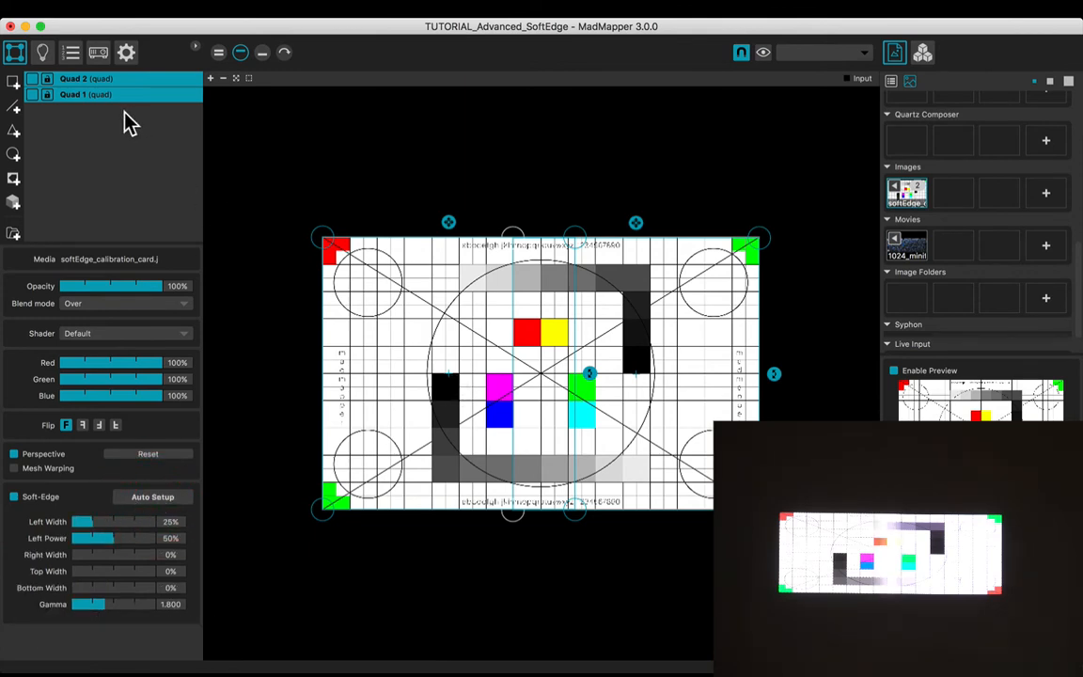
- Drop Quad 1's right soft-edge power to 0% and narrow its width to 21%
left_click(86, 94)
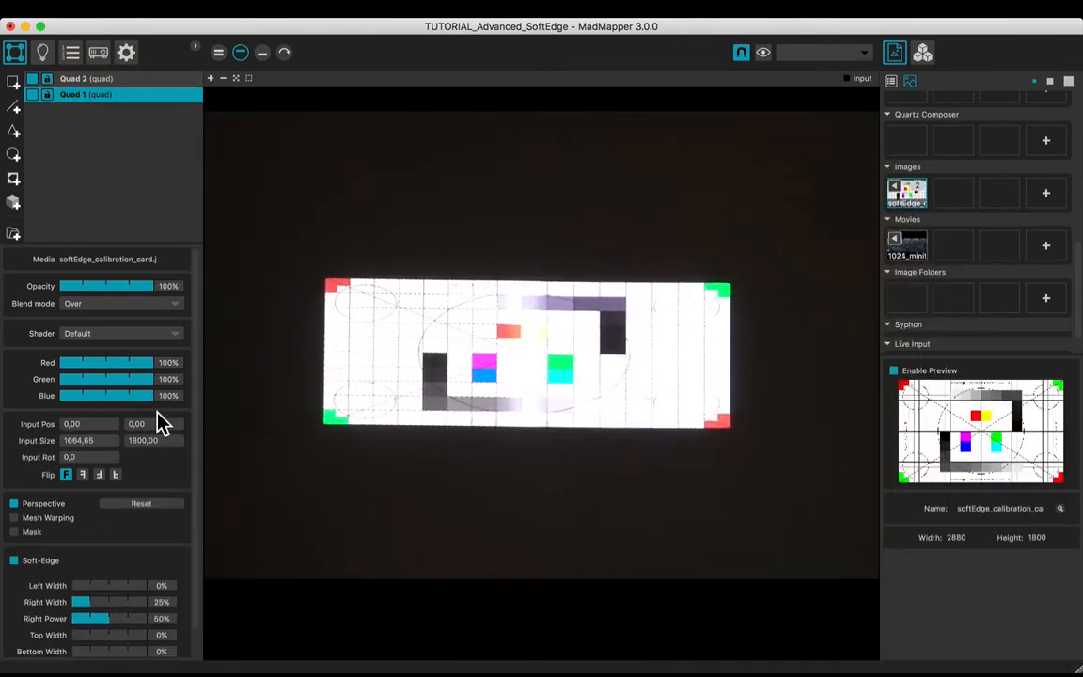
left_click_drag(104, 617, 87, 617)
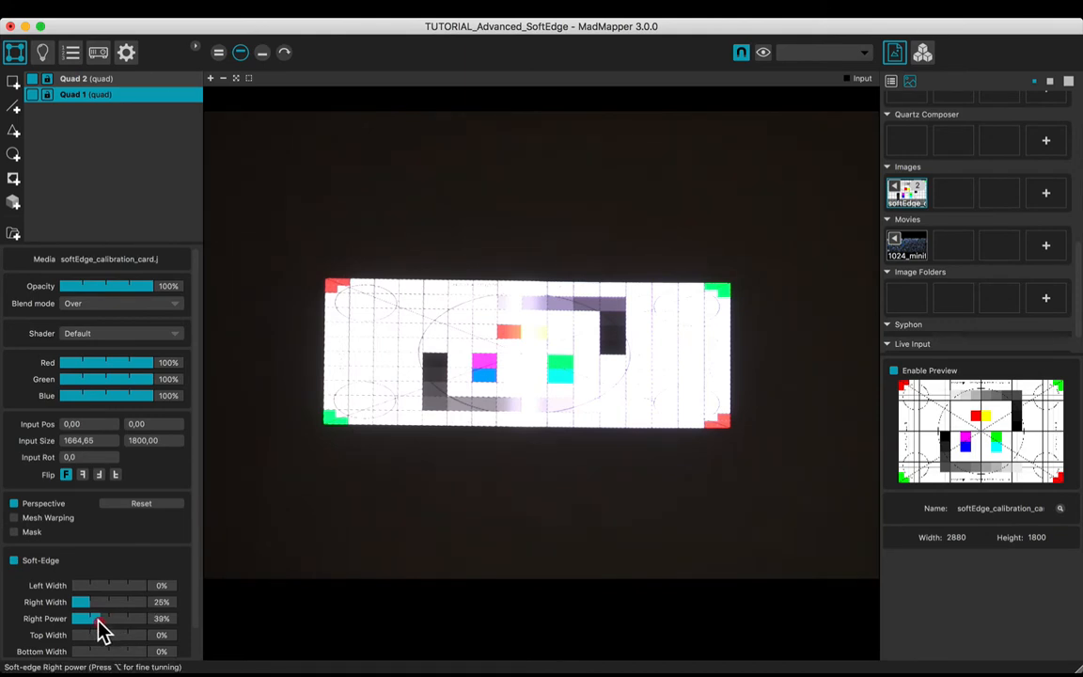
left_click_drag(101, 617, 73, 617)
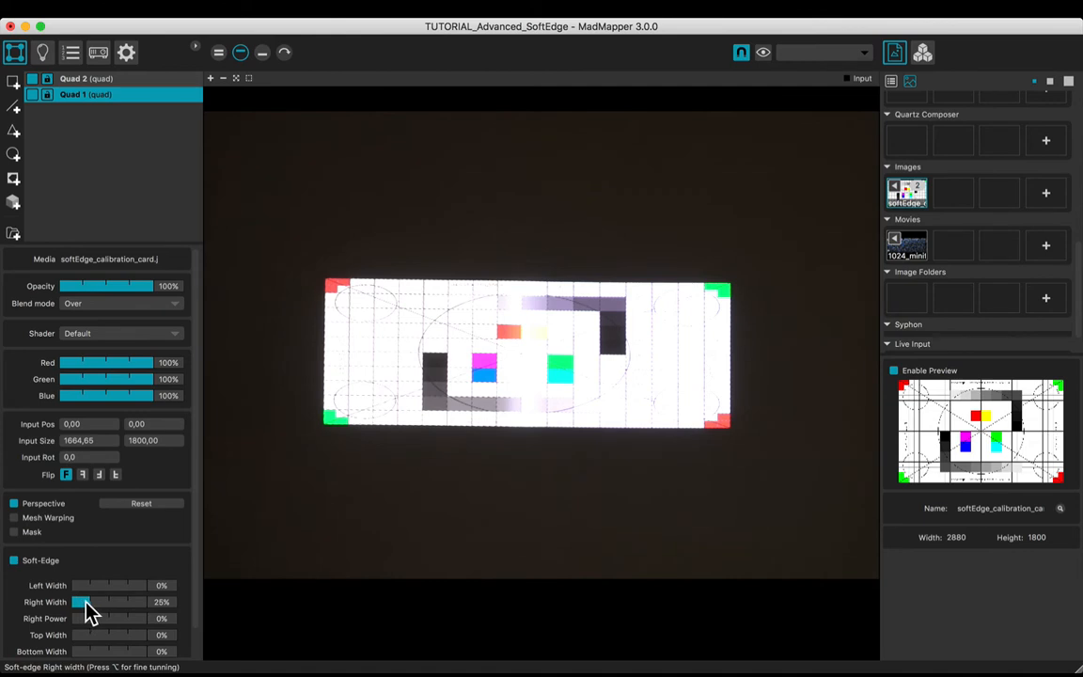
left_click(85, 78)
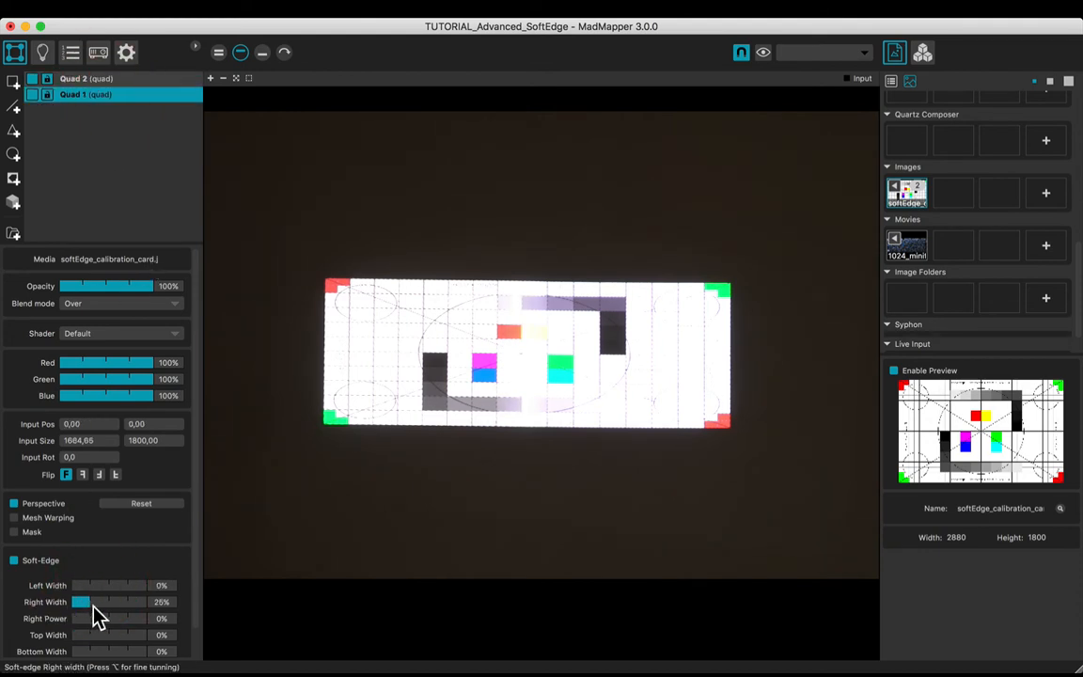
left_click_drag(94, 602, 79, 602)
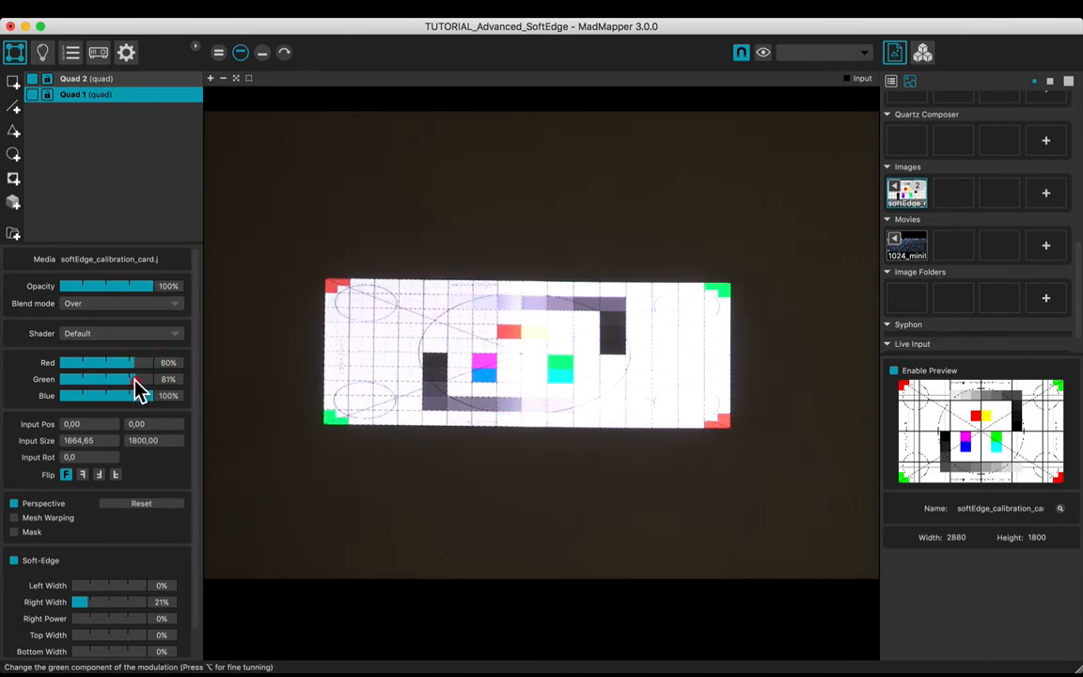
- Set Quad 1's colour sliders to 67% red, 67% green and 94% blue
left_click_drag(131, 379, 139, 379)
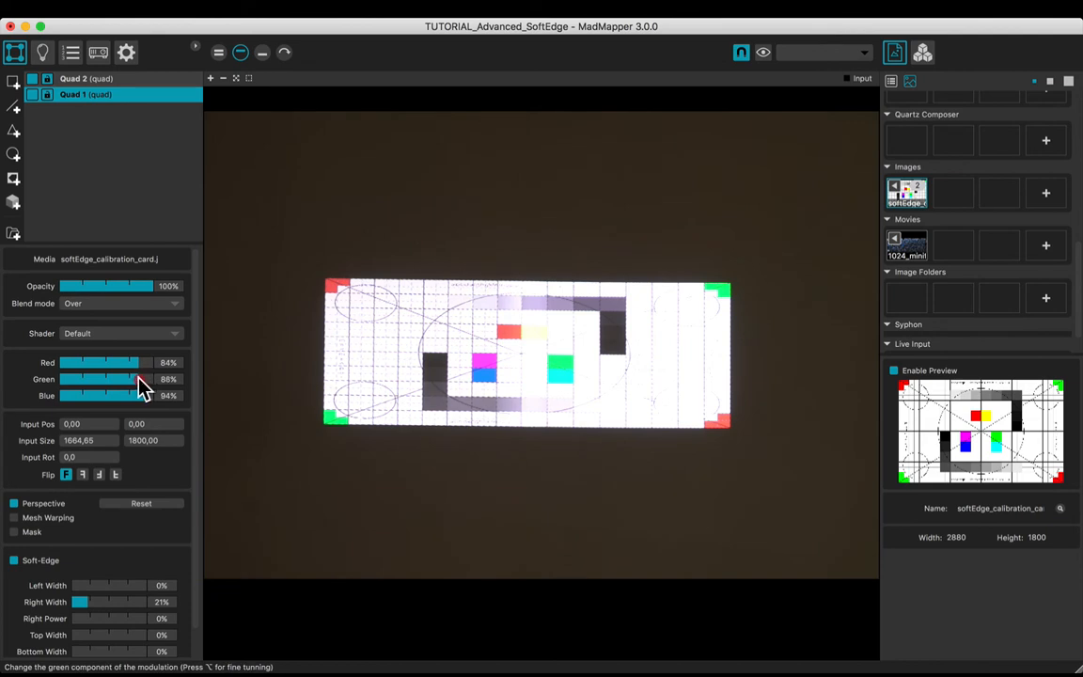
left_click_drag(122, 379, 92, 378)
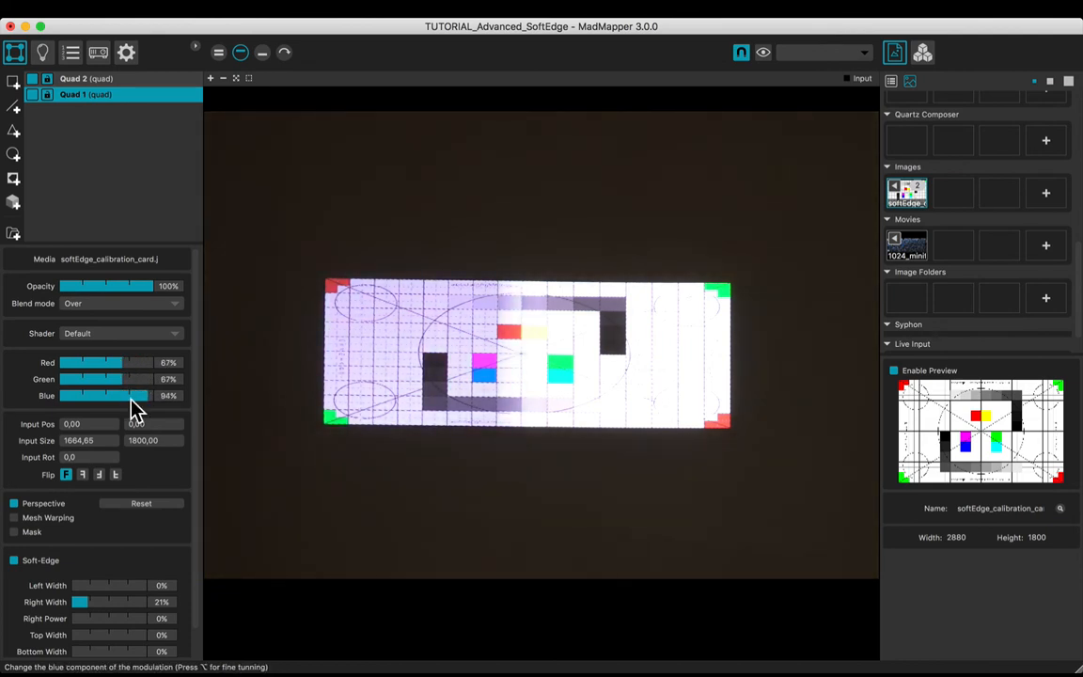